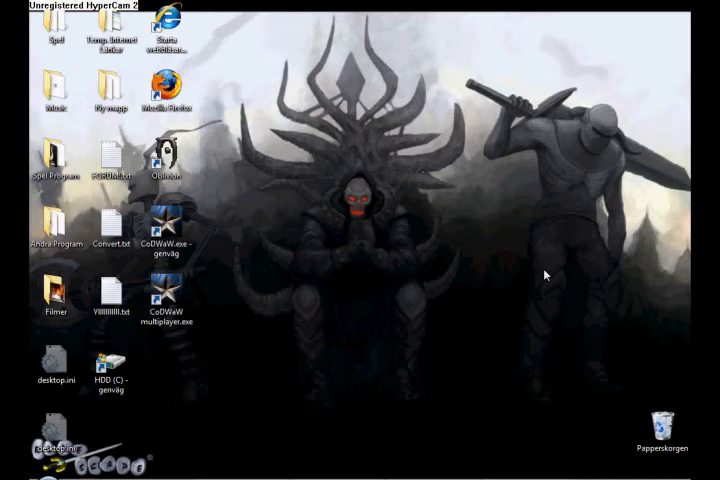
pyautogui.moveTo(344, 460)
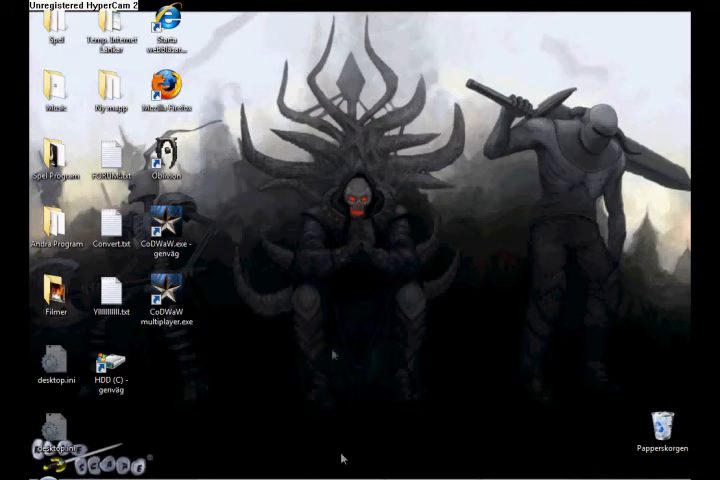
# Step: View the Oblivion Construction Set Guide - Home Creation! Part One video and its comments
pyautogui.moveTo(344, 458); pyautogui.dragTo(418, 272)
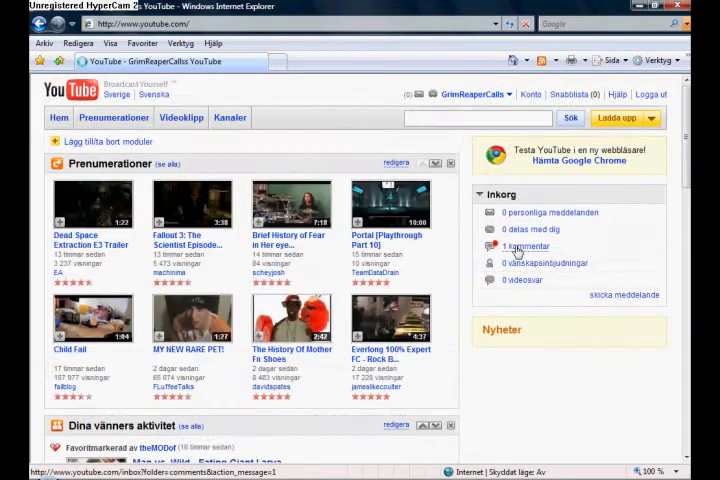
pyautogui.click(516, 246)
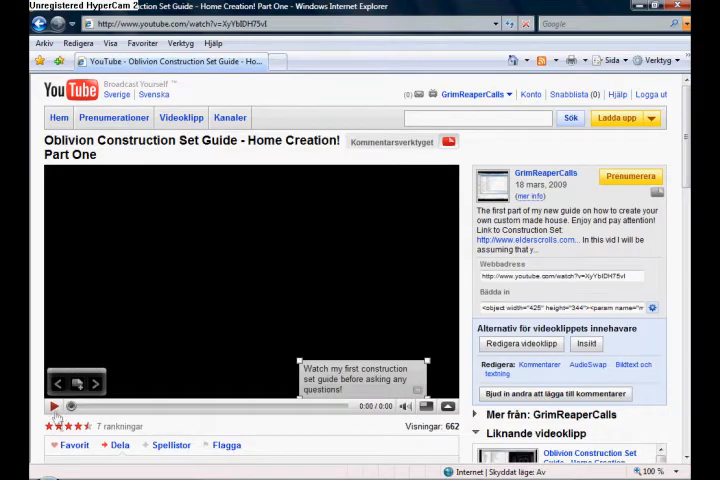
pyautogui.scroll(-3)
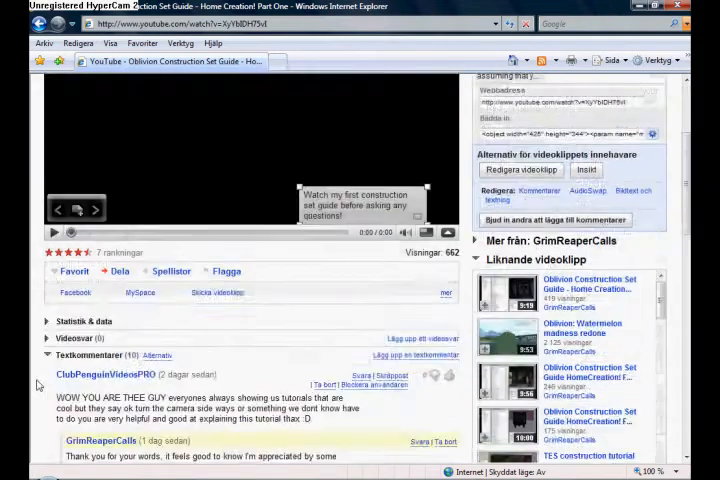
pyautogui.scroll(-3)
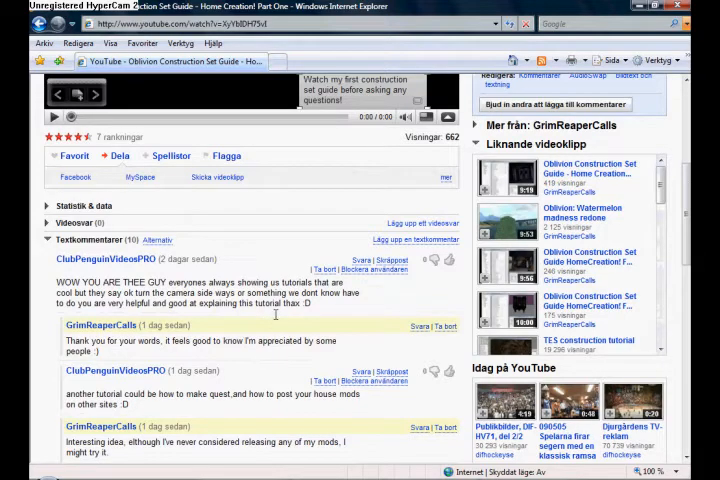
pyautogui.scroll(3)
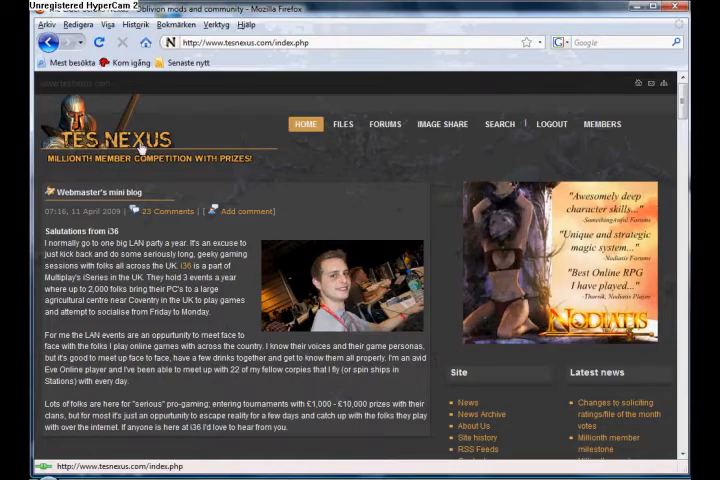
pyautogui.moveTo(596, 156)
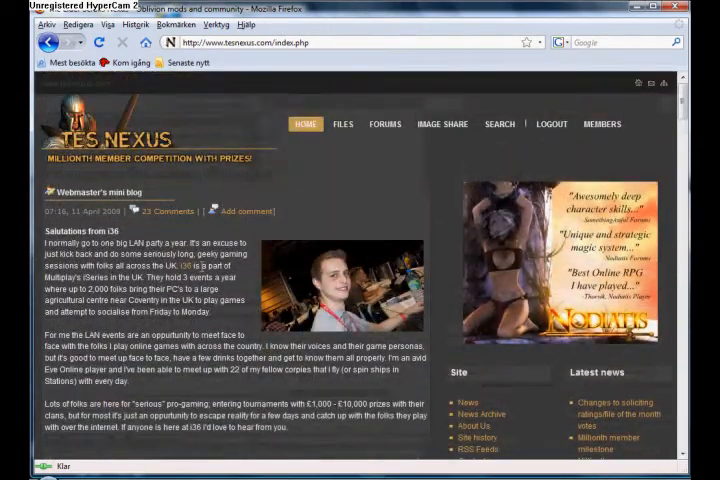
pyautogui.moveTo(332, 188)
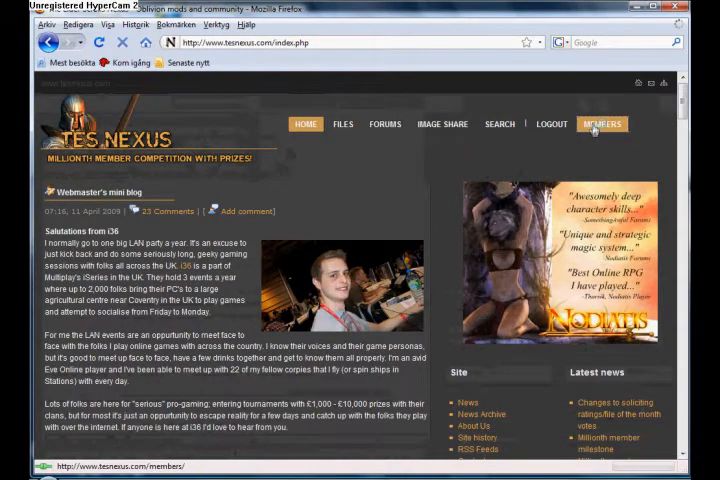
# Step: Go to the MEMBERS user area showing the account's profile details
pyautogui.click(602, 122)
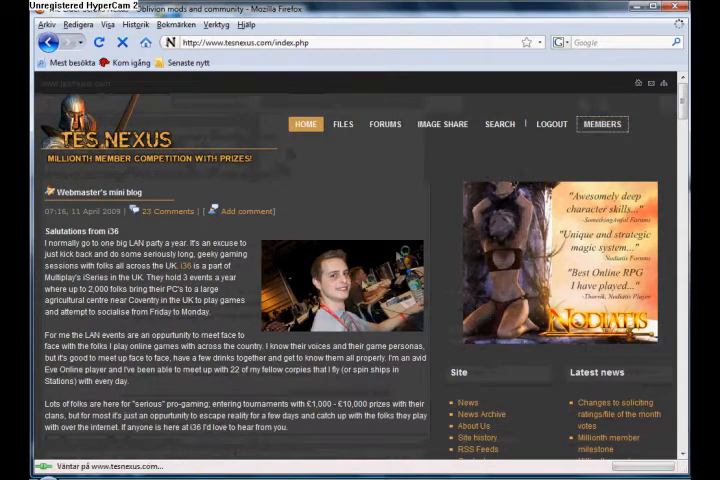
pyautogui.click(602, 122)
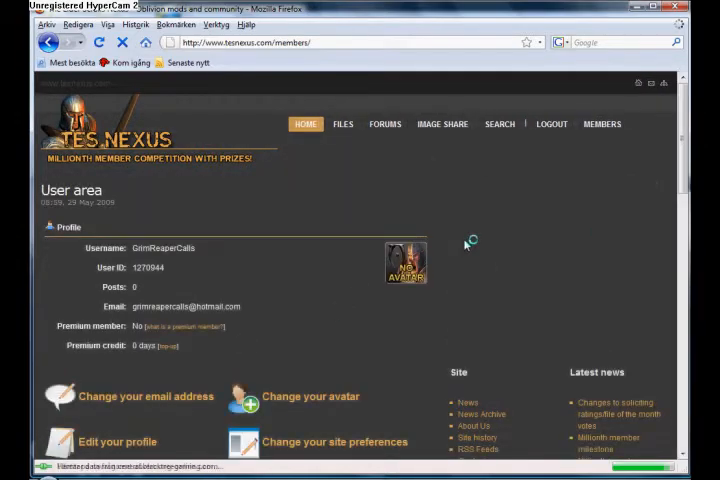
# Step: Start a new mod via 'Add a new file' under Files in the user area
pyautogui.scroll(-3)
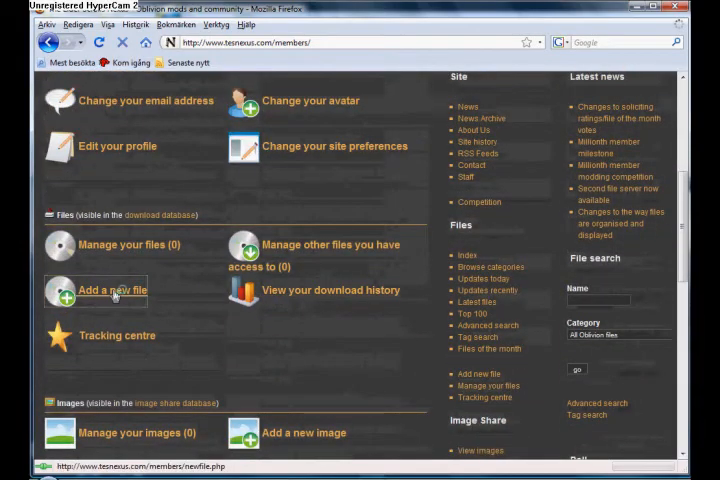
pyautogui.click(110, 290)
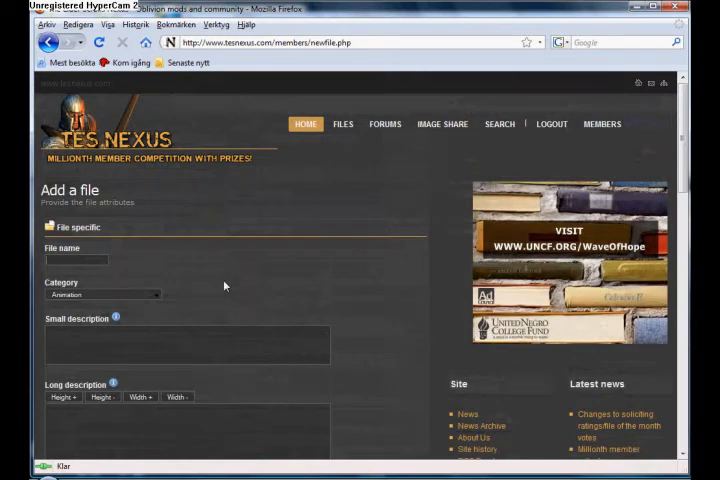
# Step: Name the new file Wilderness Hideouts and set its category to Dungeons and Locations
pyautogui.click(76, 260)
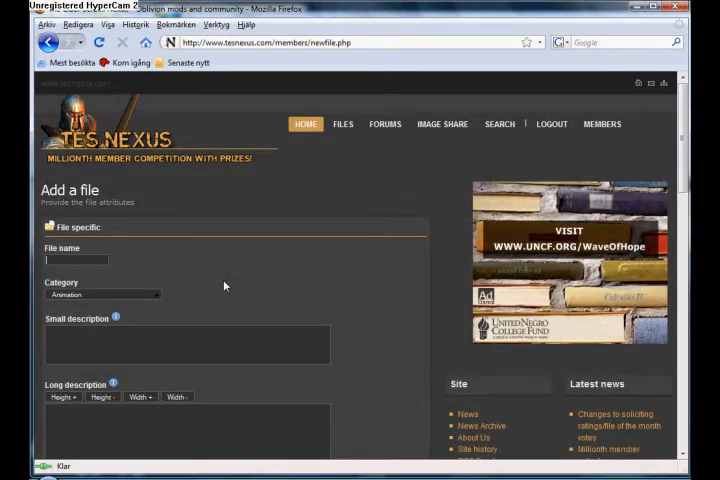
pyautogui.write('Wilderness Hideouts')
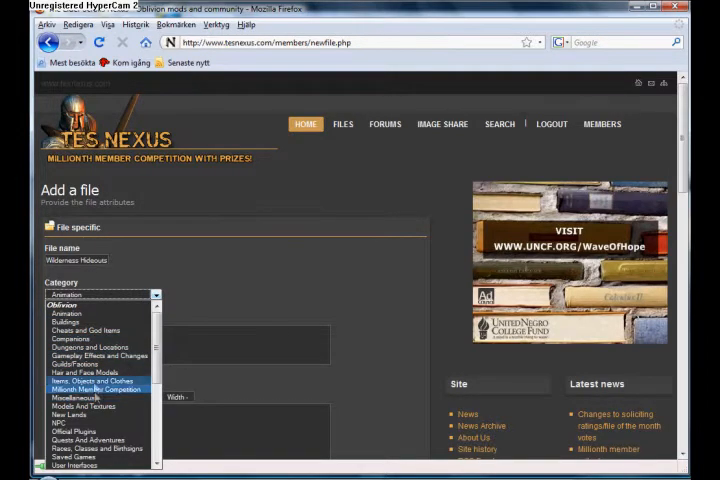
pyautogui.click(88, 346)
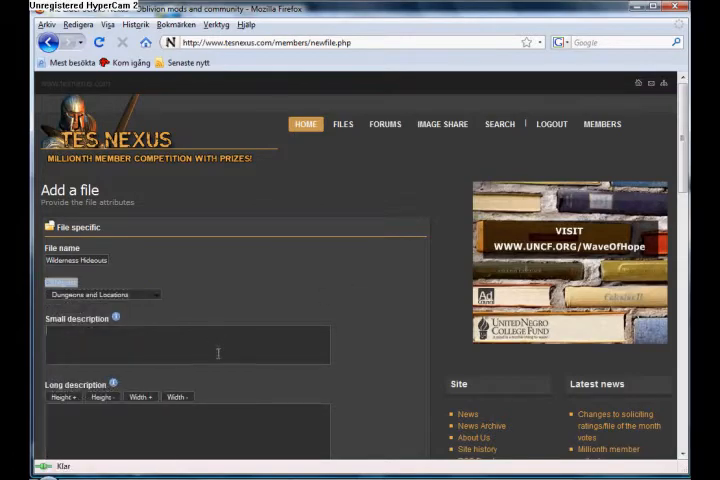
pyautogui.scroll(-3)
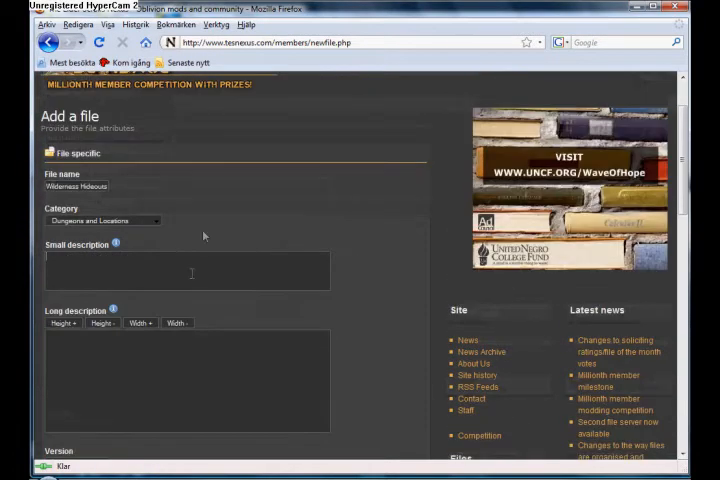
pyautogui.moveTo(250, 126)
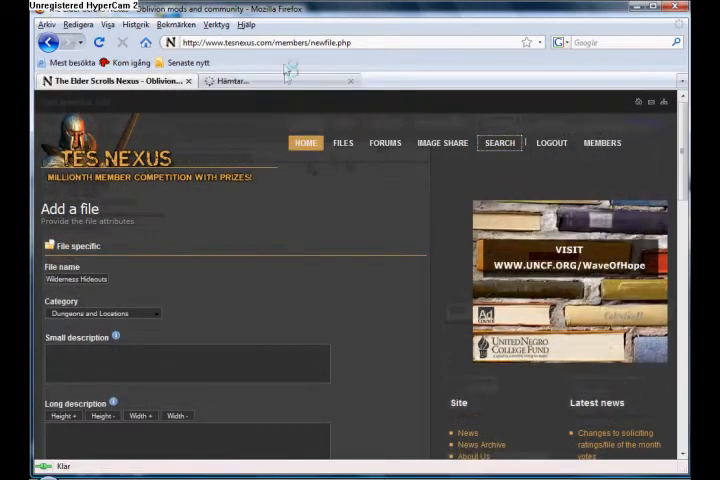
# Step: Search the site's files in the second tab and browse the results
pyautogui.click(500, 142)
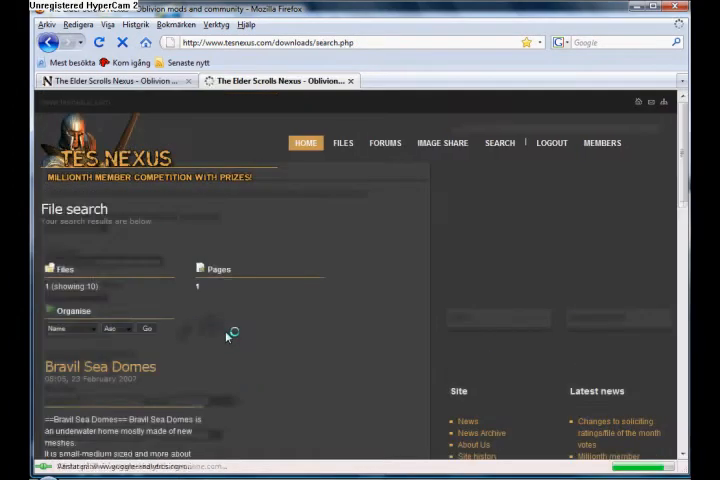
pyautogui.scroll(-3)
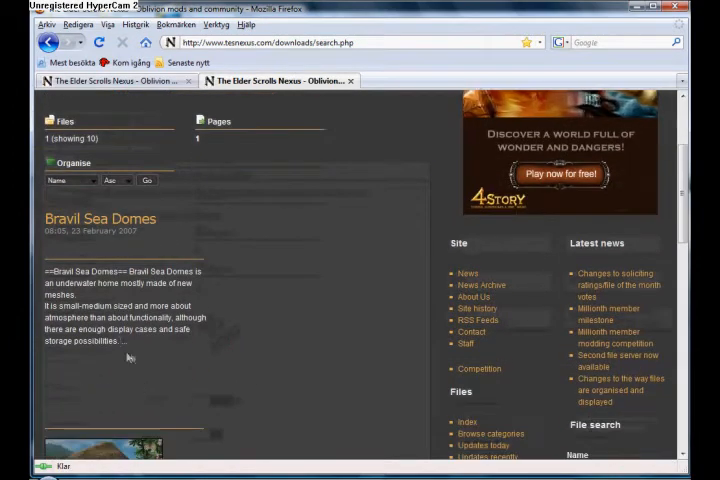
pyautogui.scroll(-3)
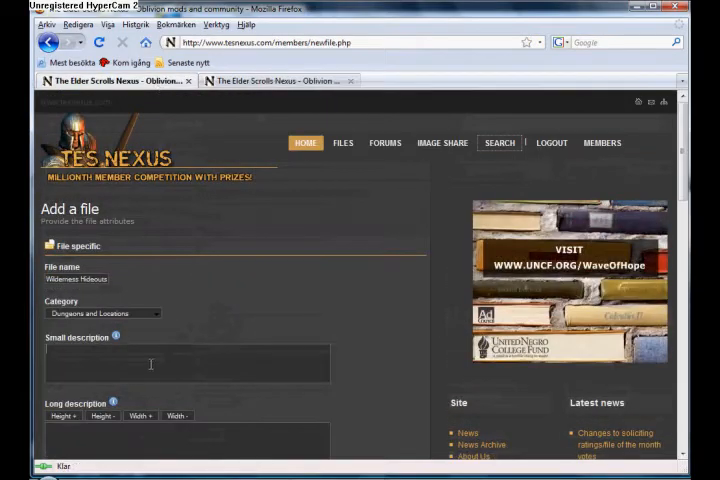
pyautogui.scroll(-3)
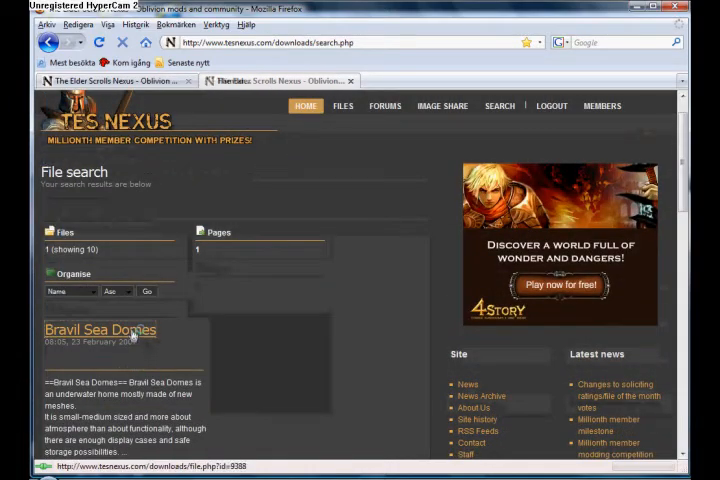
# Step: View the Bravil Sea Domes file page and read its credits and permissions
pyautogui.click(100, 328)
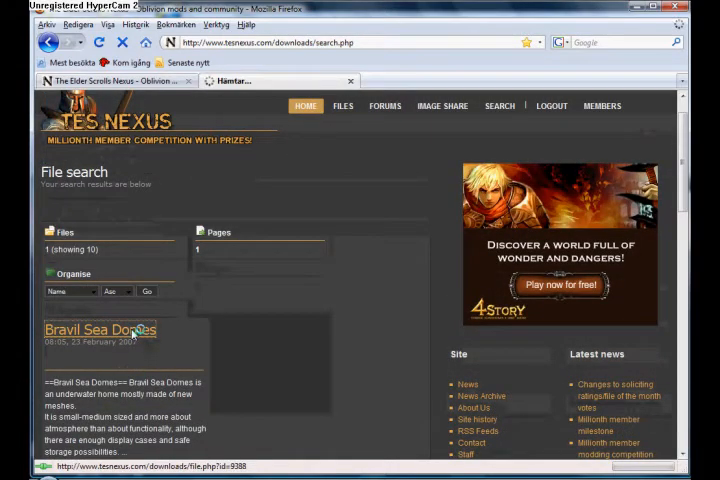
pyautogui.click(100, 328)
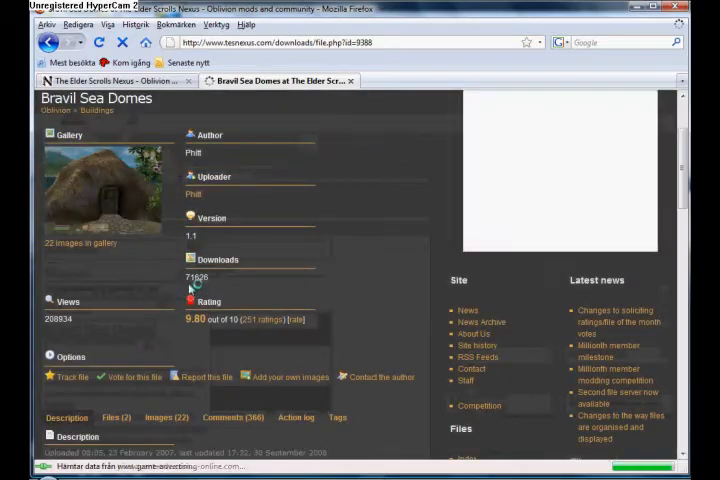
pyautogui.scroll(-3)
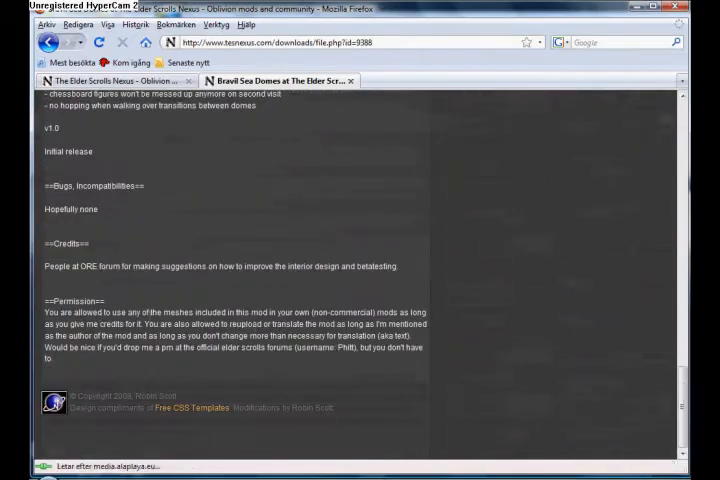
pyautogui.scroll(3)
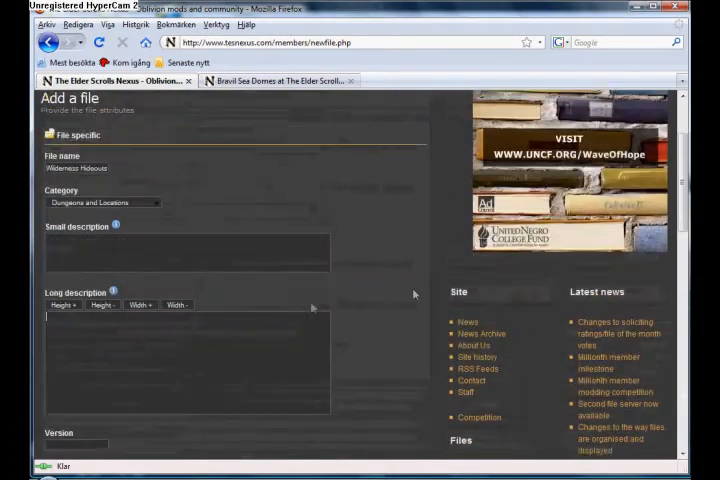
# Step: Fill in the short and long descriptions on the Wilderness Hideouts form
pyautogui.scroll(-3)
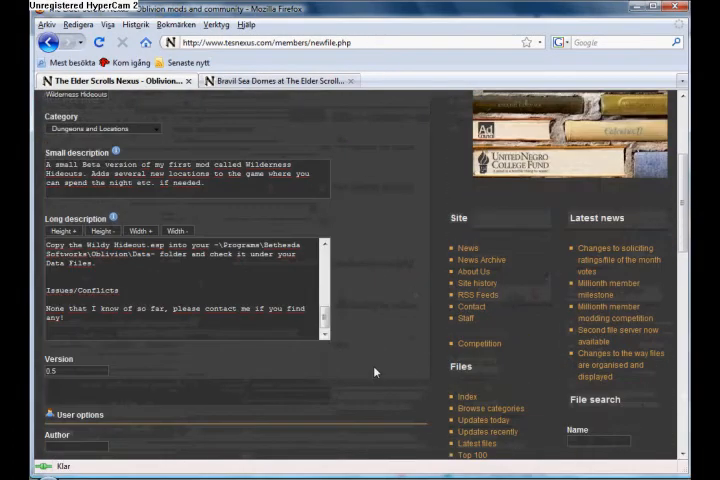
pyautogui.scroll(-3)
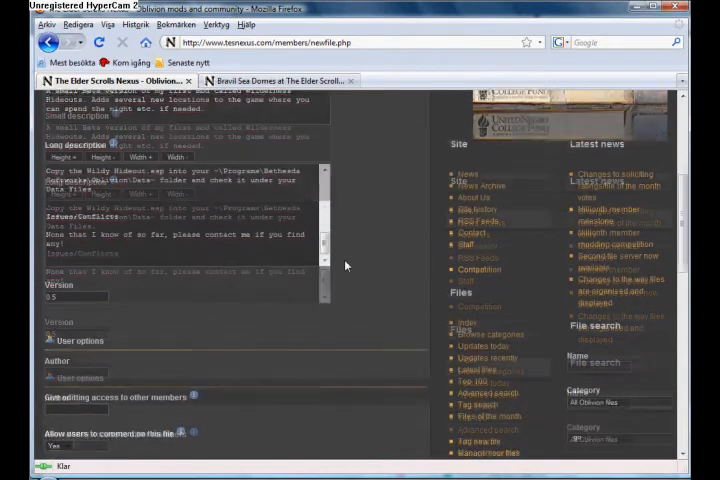
pyautogui.scroll(-3)
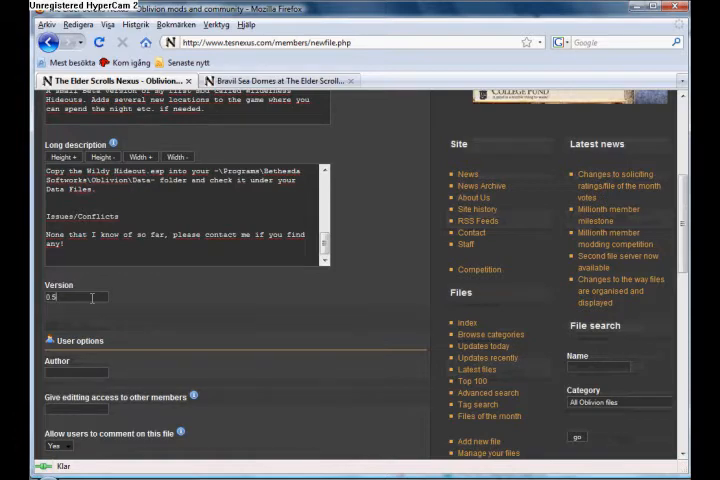
pyautogui.scroll(-3)
pyautogui.write('Grim')
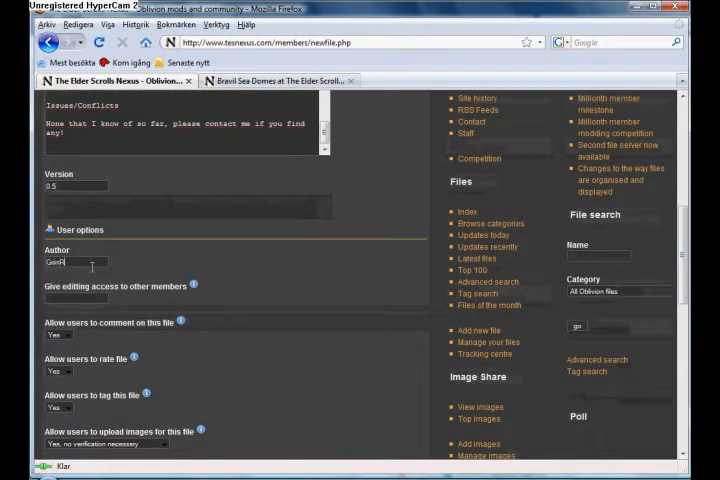
# Step: Enter ReaperCabe as author, agree to the terms and submit the Wilderness Hideouts page
pyautogui.write('ReaperCabe')
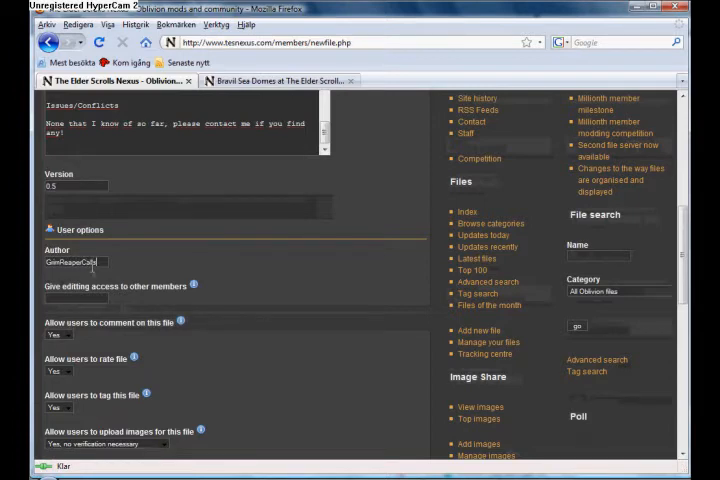
pyautogui.scroll(-3)
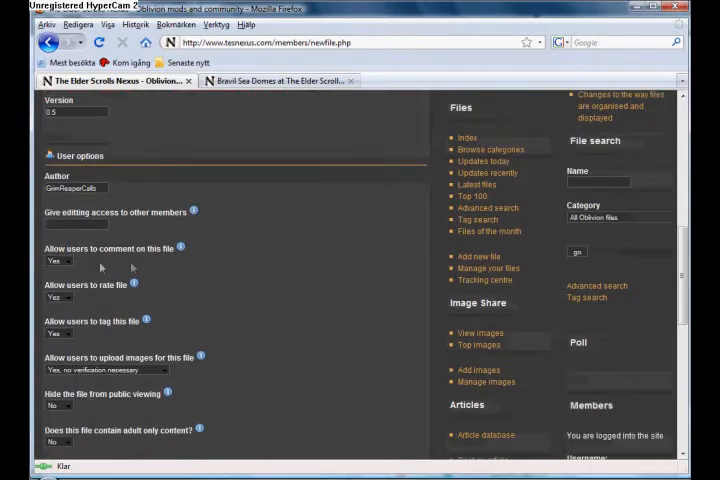
pyautogui.scroll(-3)
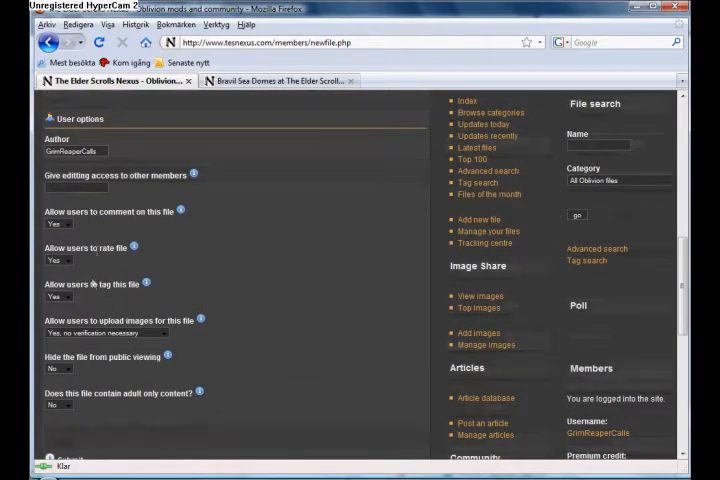
pyautogui.moveTo(146, 284)
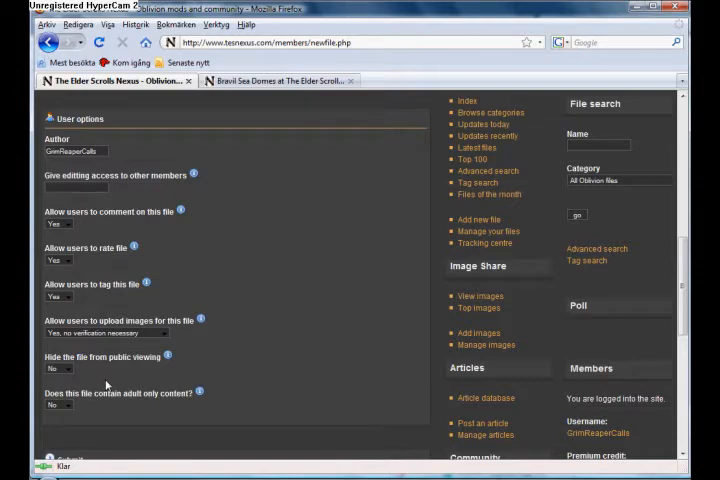
pyautogui.scroll(-3)
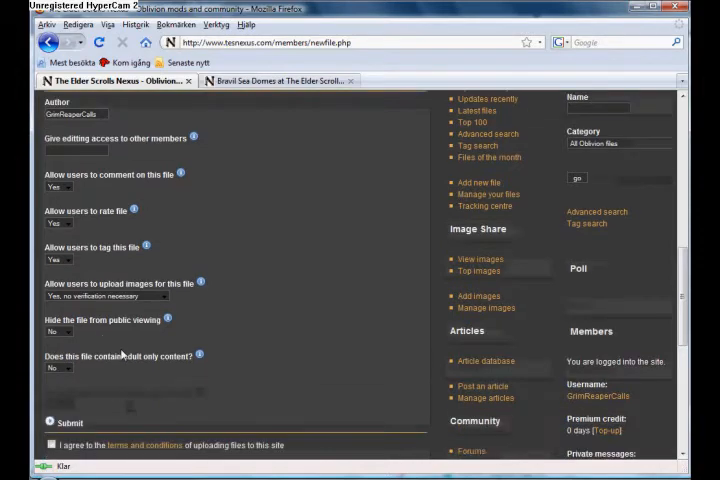
pyautogui.scroll(-3)
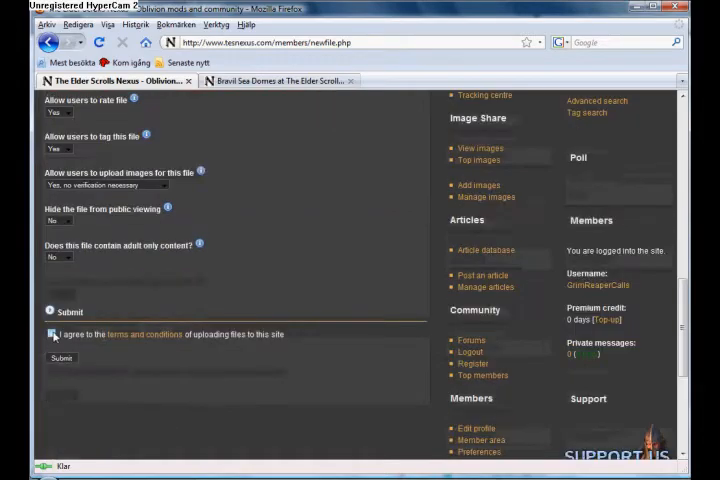
pyautogui.scroll(3)
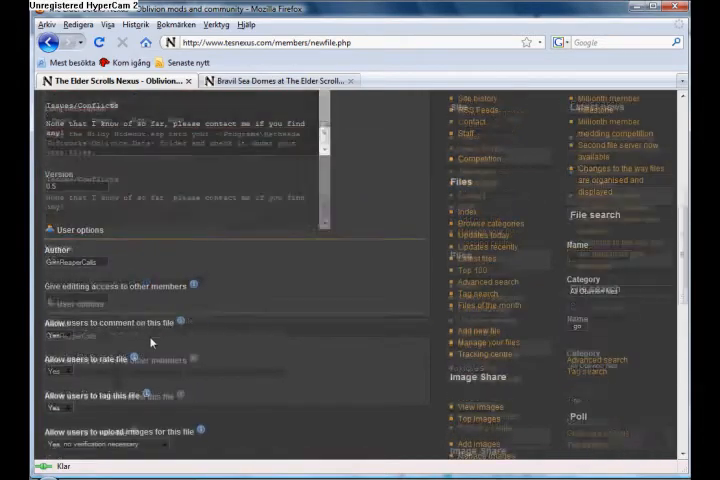
pyautogui.scroll(3)
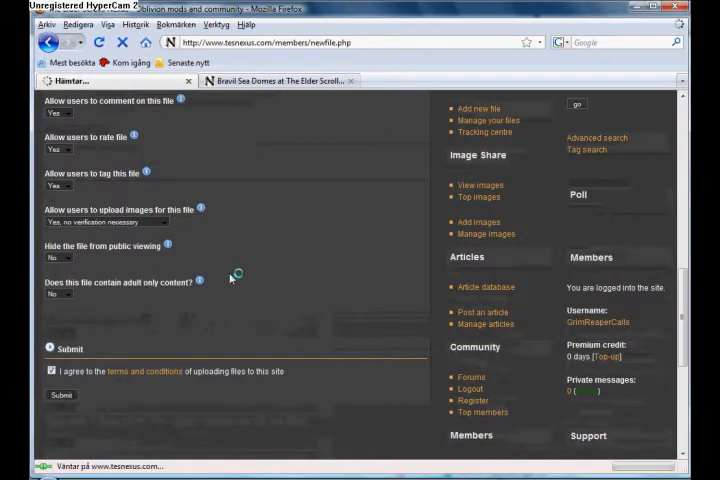
pyautogui.click(60, 396)
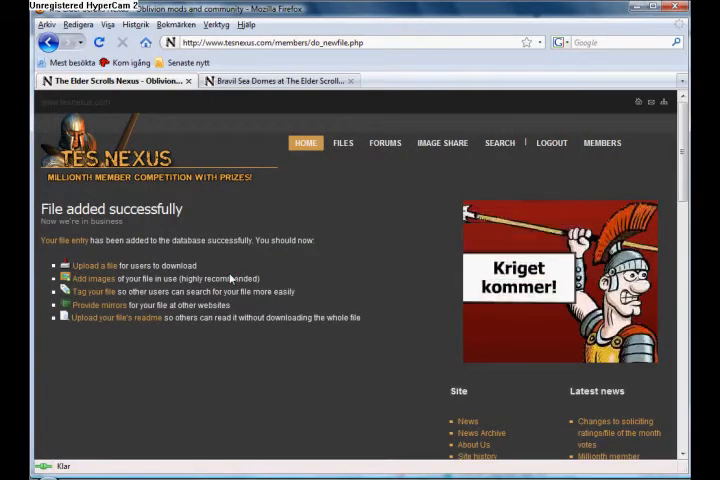
pyautogui.moveTo(228, 218)
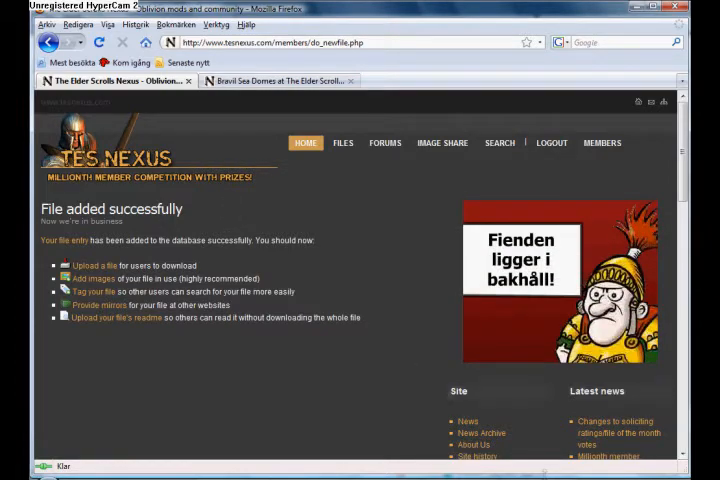
pyautogui.moveTo(362, 236)
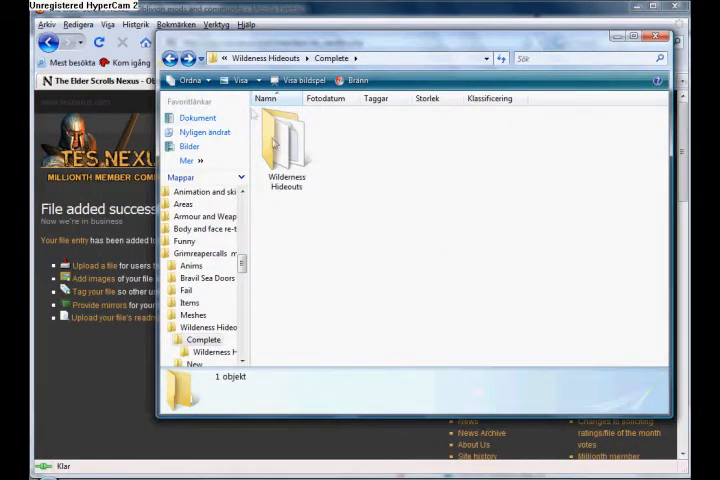
# Step: Pack the Wilderness Hideouts folder into a Wilderness Hideouts.rar archive in Explorer
pyautogui.doubleClick(284, 140)
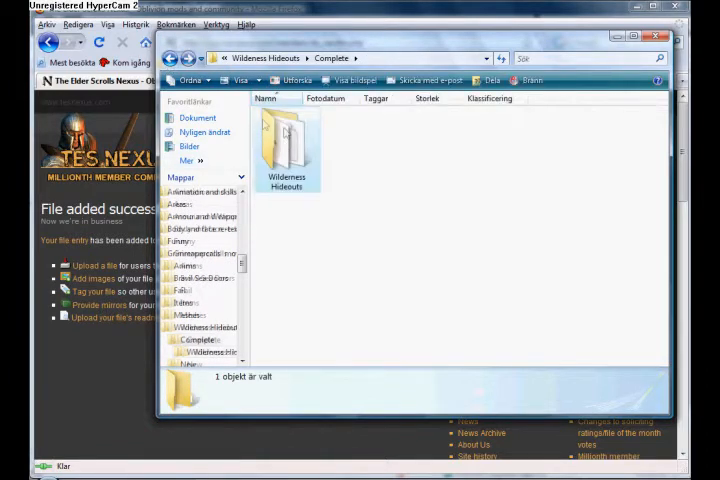
pyautogui.doubleClick(286, 144)
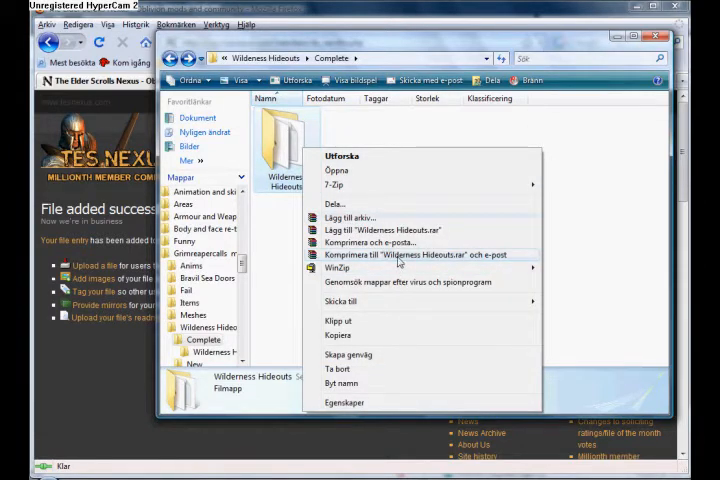
pyautogui.moveTo(398, 240)
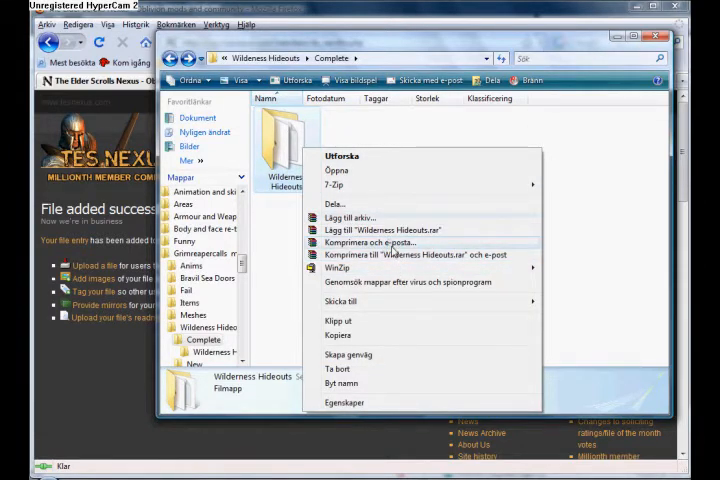
pyautogui.moveTo(370, 230)
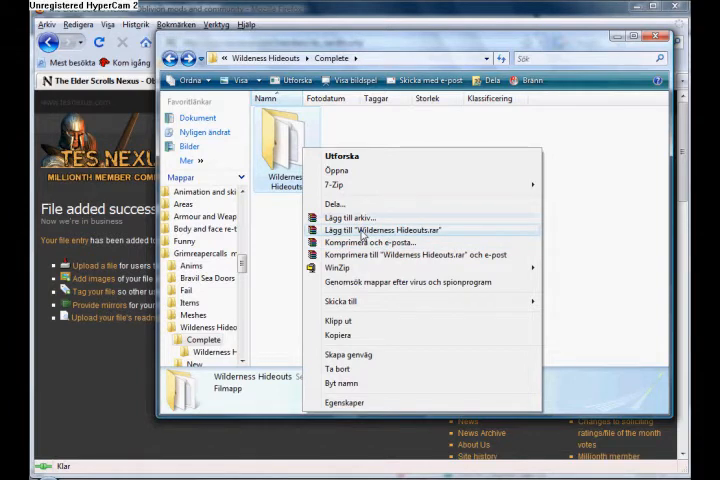
pyautogui.moveTo(424, 236)
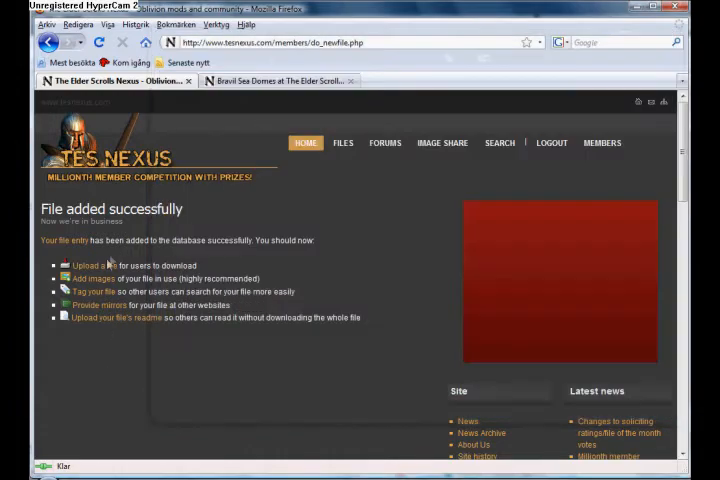
# Step: Start the main-file upload, name it Wilderness Hideouts and browse for the file
pyautogui.click(84, 264)
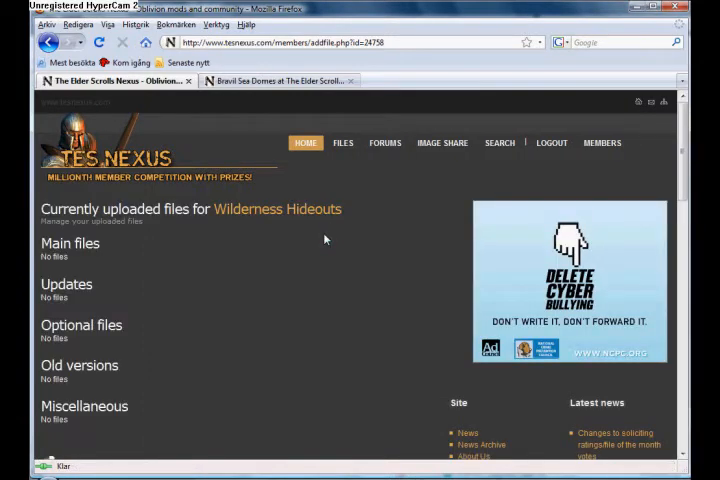
pyautogui.scroll(-3)
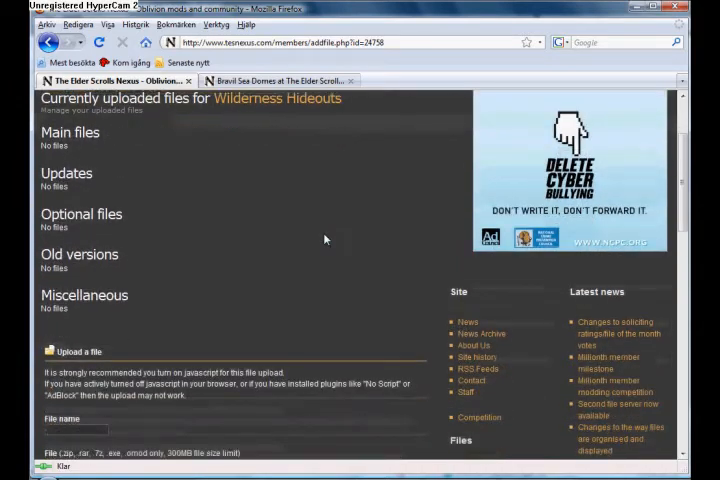
pyautogui.scroll(-3)
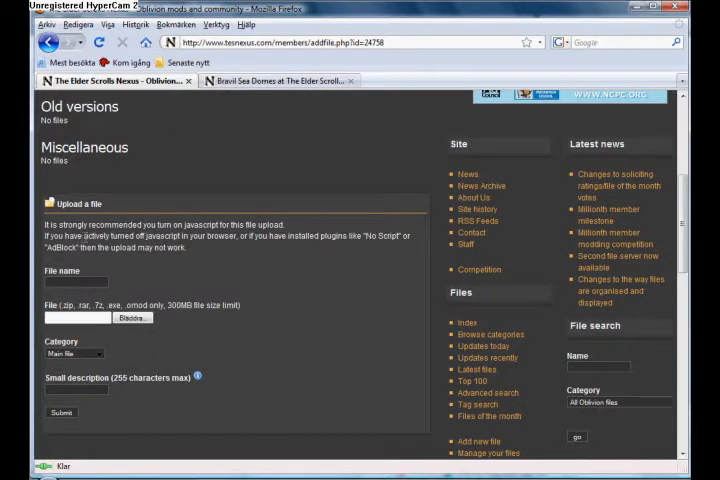
pyautogui.moveTo(276, 272)
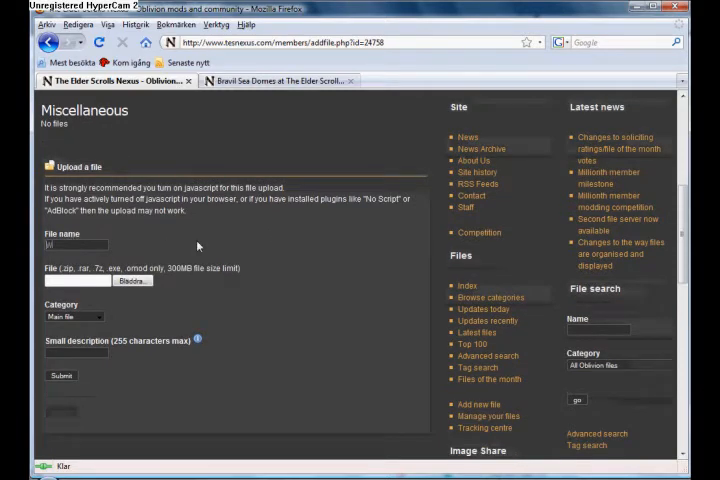
pyautogui.write('Wilderness Hideout')
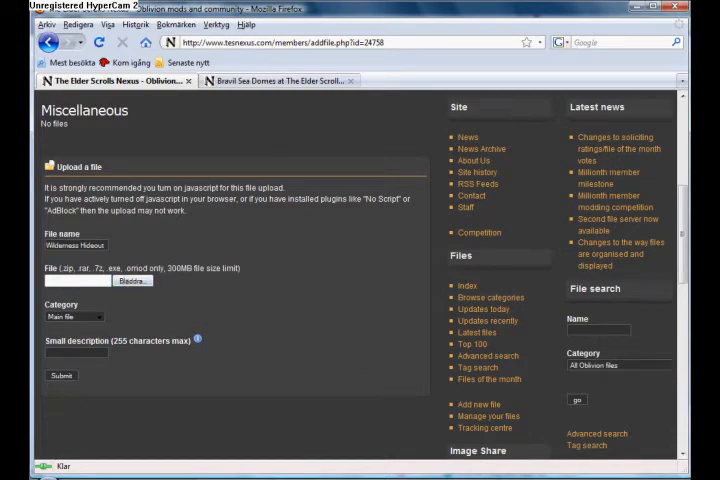
pyautogui.click(132, 280)
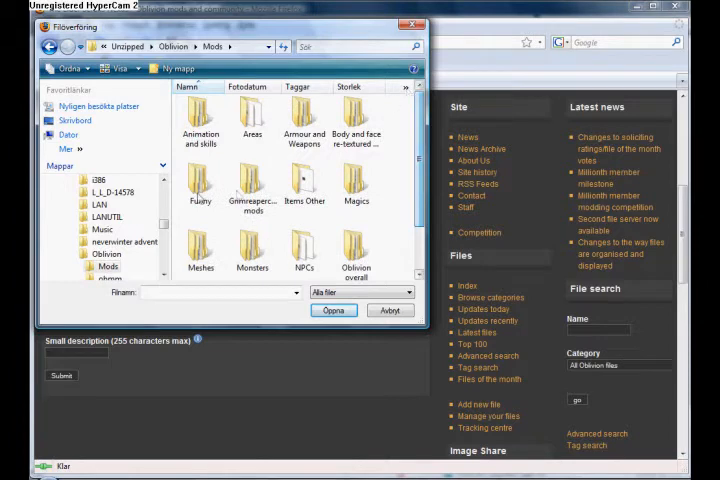
# Step: Attach Wilderness Hideouts.rar from Mods > Wilderness Hideouts > Complete to the upload form
pyautogui.doubleClick(252, 184)
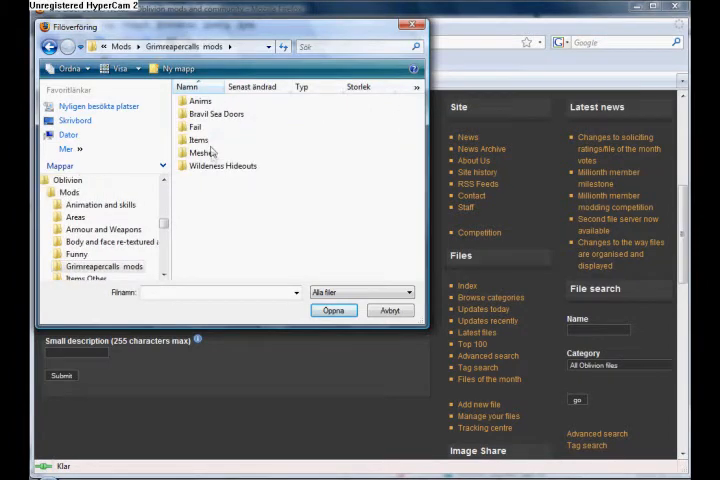
pyautogui.doubleClick(224, 166)
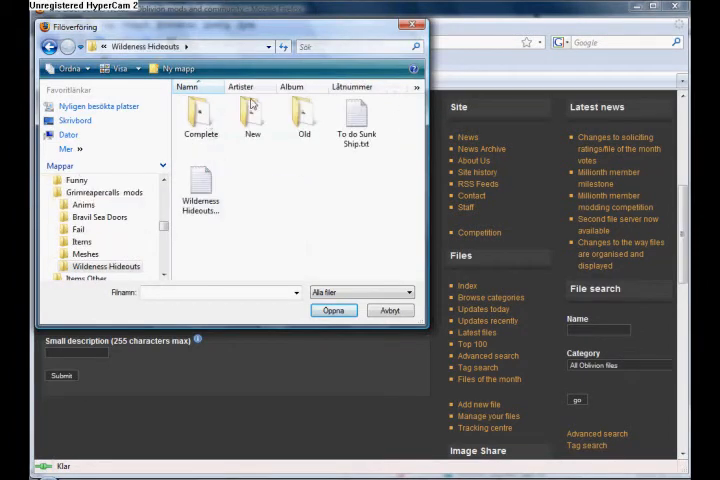
pyautogui.click(332, 310)
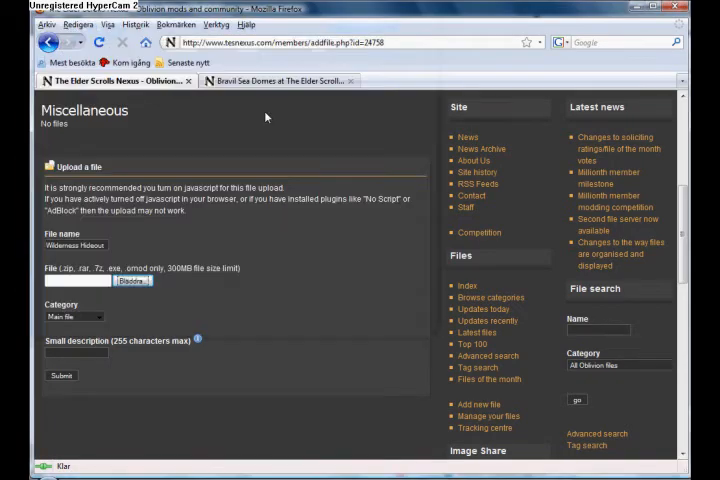
pyautogui.click(132, 280)
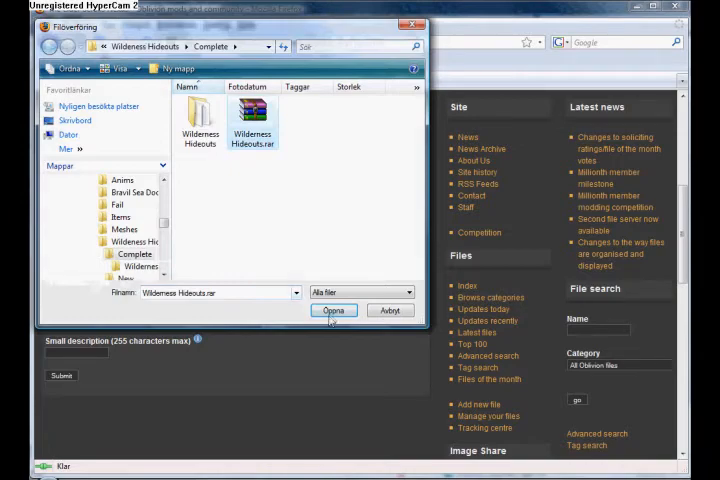
pyautogui.click(334, 310)
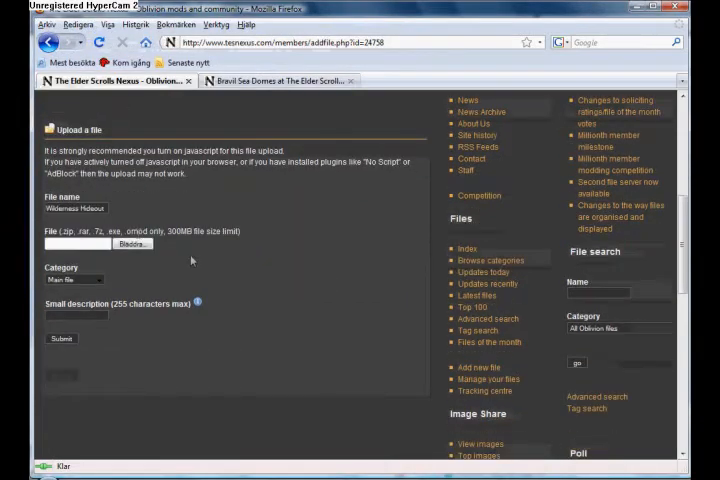
pyautogui.click(132, 244)
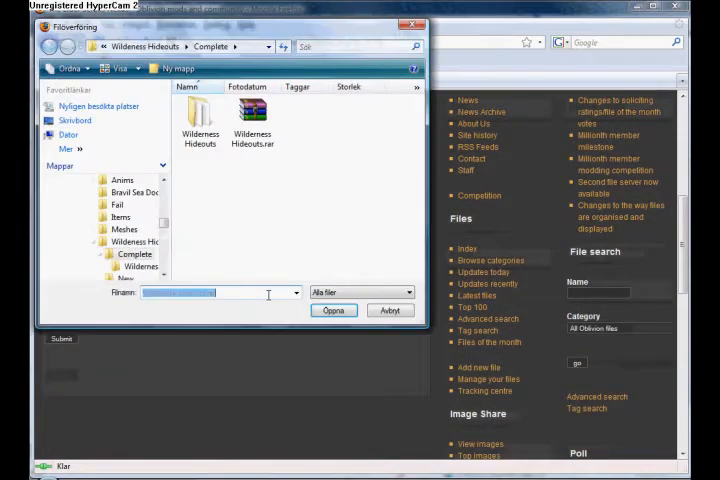
pyautogui.click(334, 310)
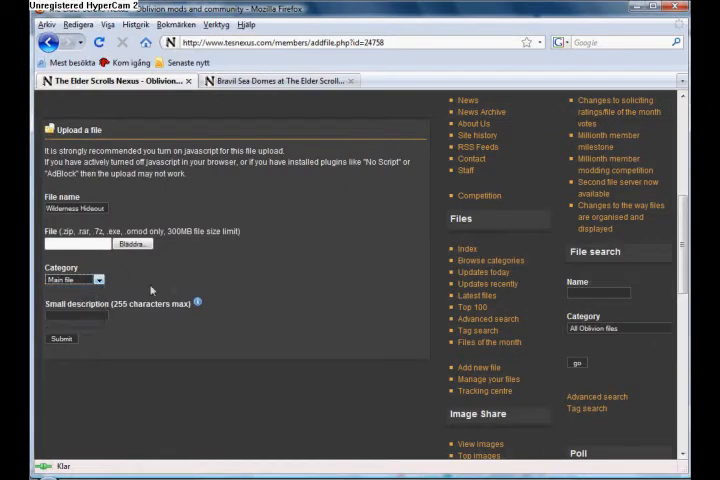
# Step: Enter '0.5 Version BETA' as the small description and submit the main file upload
pyautogui.scroll(-3)
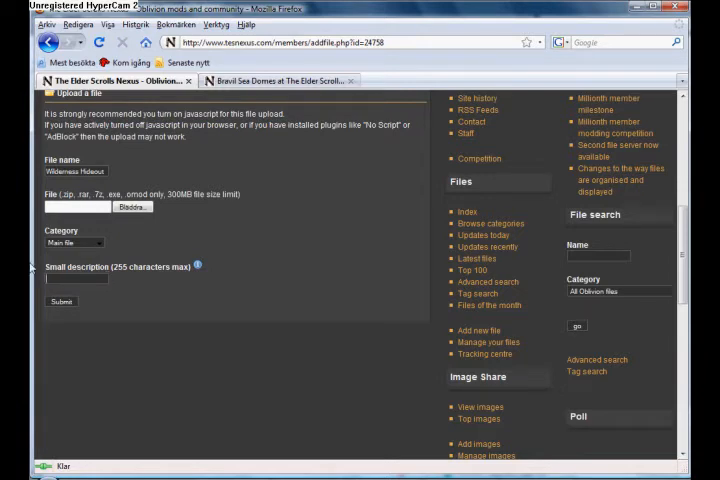
pyautogui.write('05')
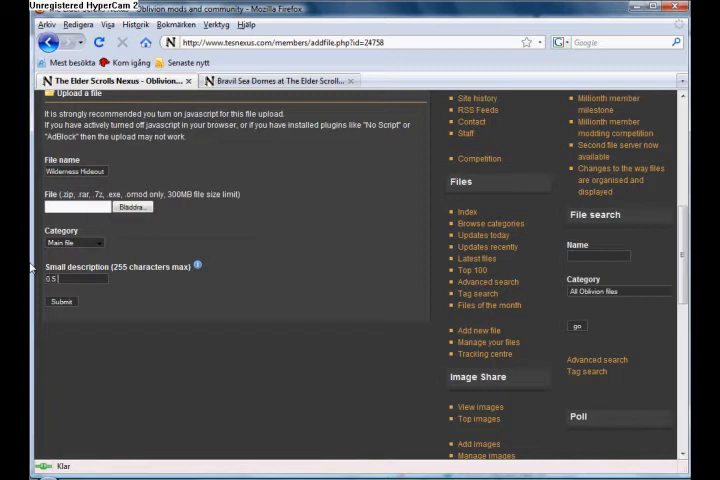
pyautogui.write('Version')
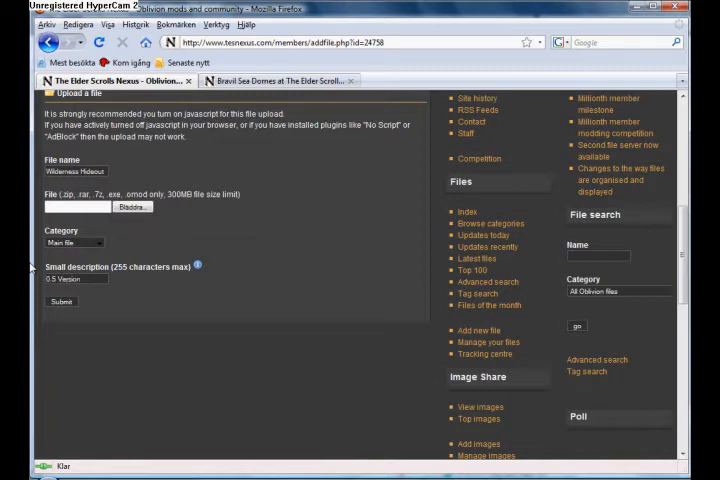
pyautogui.write('BETA')
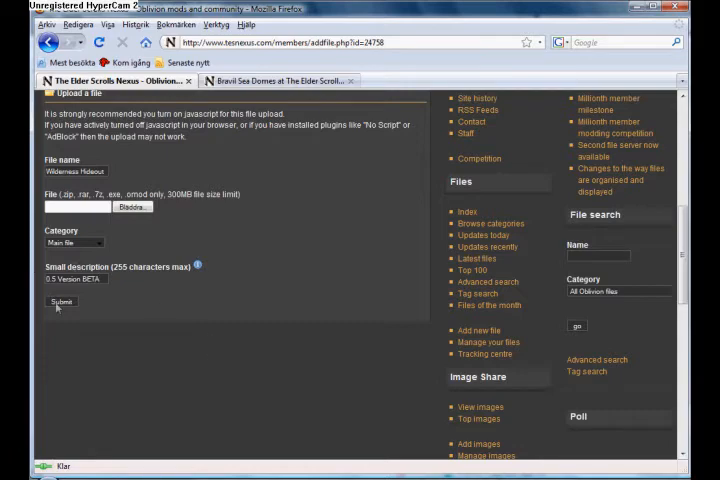
pyautogui.click(60, 302)
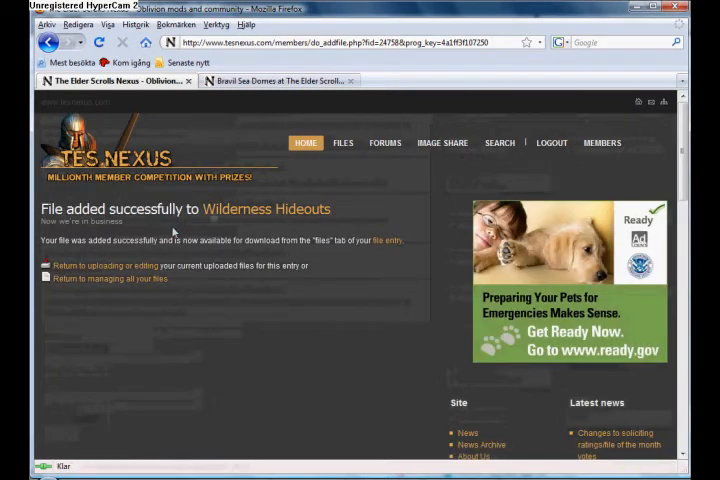
pyautogui.moveTo(260, 216)
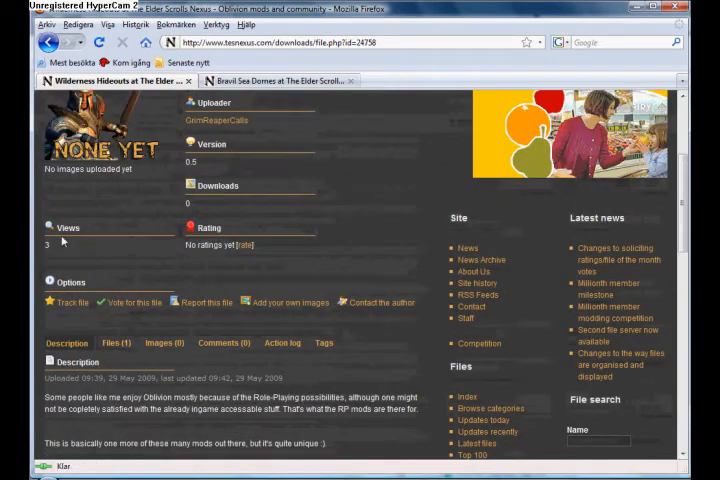
# Step: View the Images section of the mod page, scrolling through the empty author and user images
pyautogui.click(116, 342)
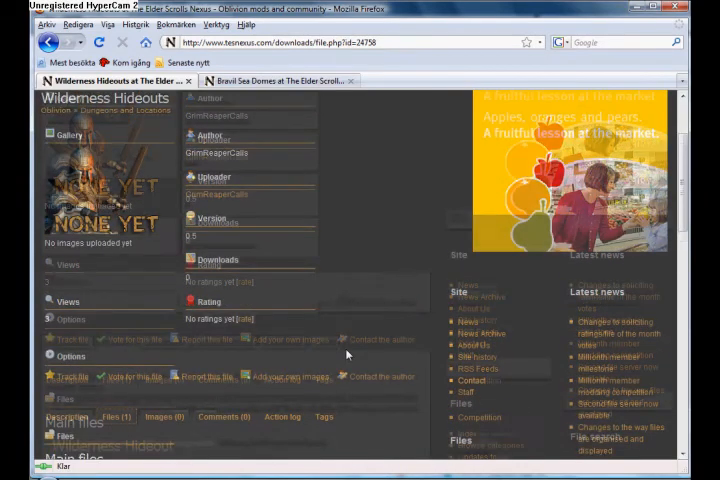
pyautogui.scroll(-3)
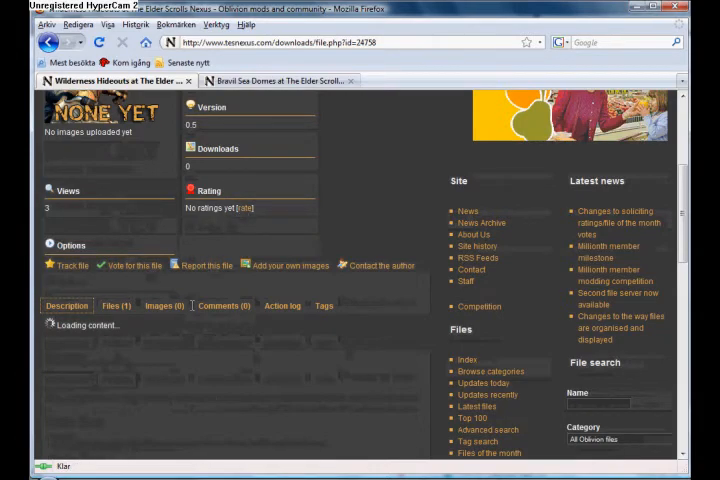
pyautogui.scroll(-3)
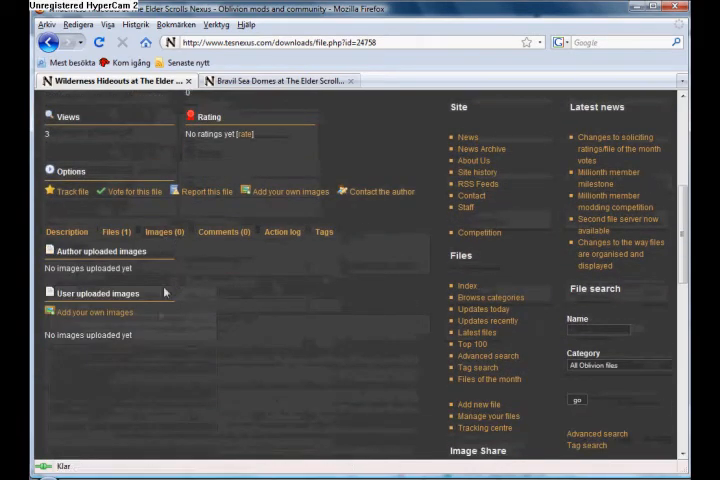
pyautogui.moveTo(96, 312)
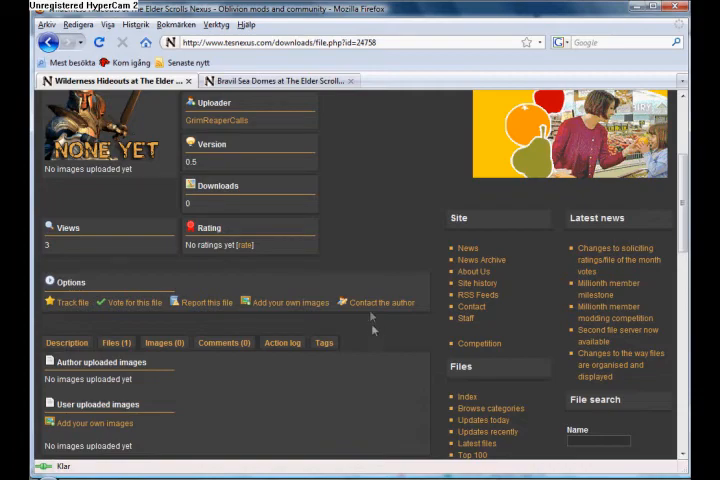
pyautogui.scroll(-3)
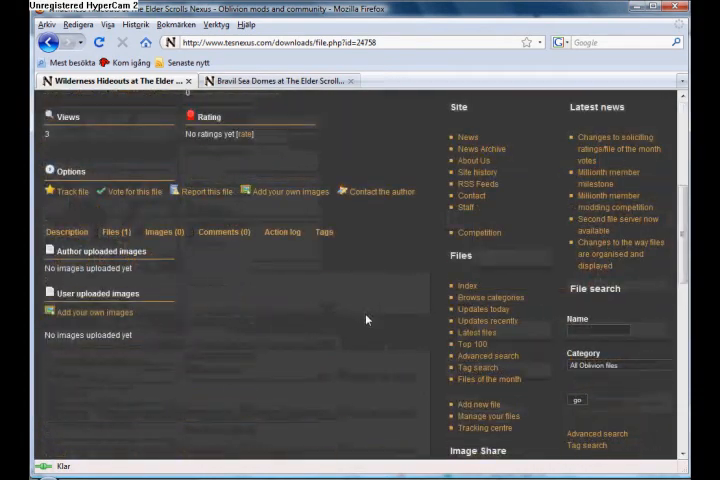